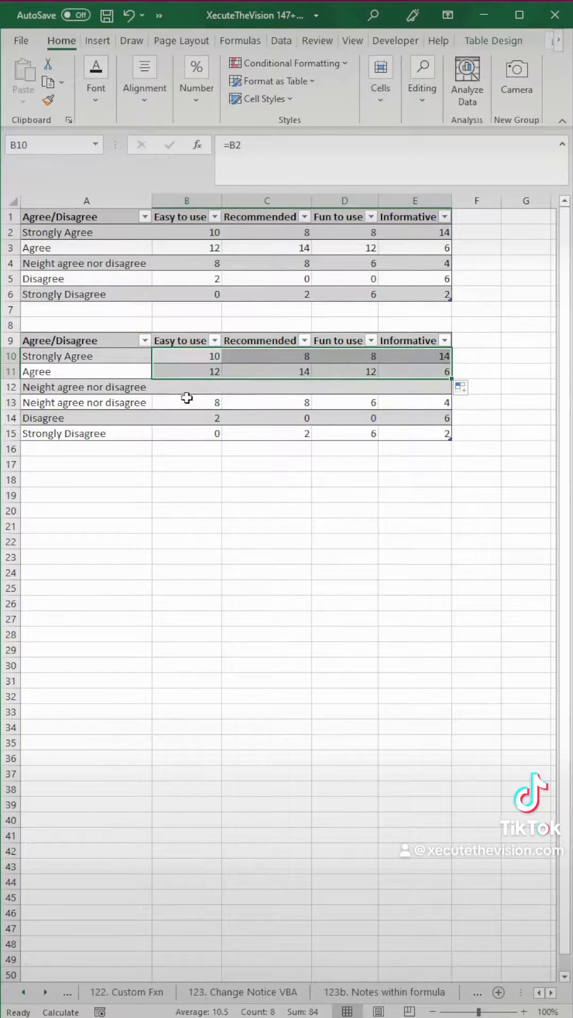
# - Enter formulas referencing the first table, halving Neutral into +/- rows and negating Disagree rows
pyautogui.write('=')
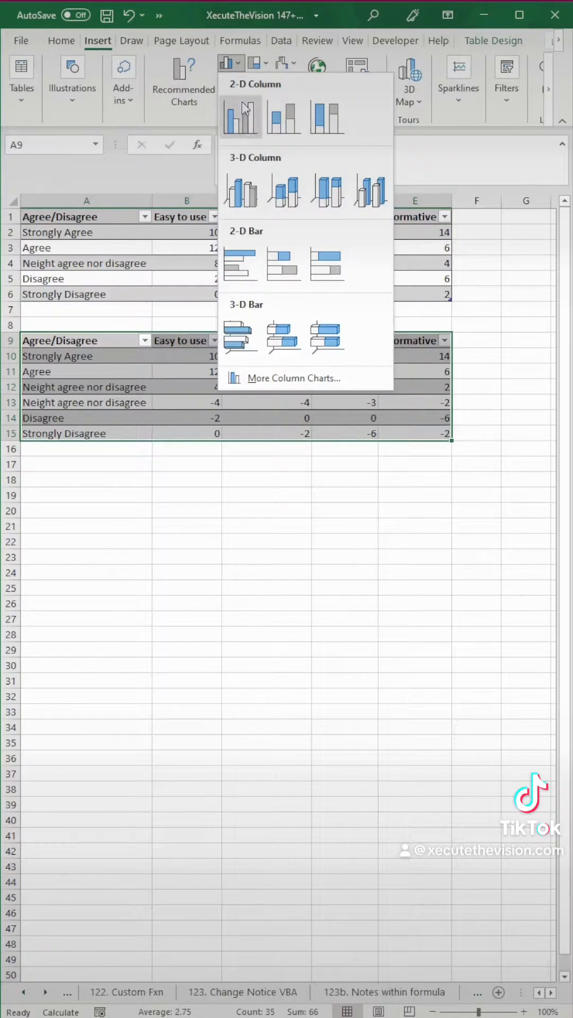
# - Insert a stacked bar chart of the second table with rows and columns switched
pyautogui.click(240, 264)
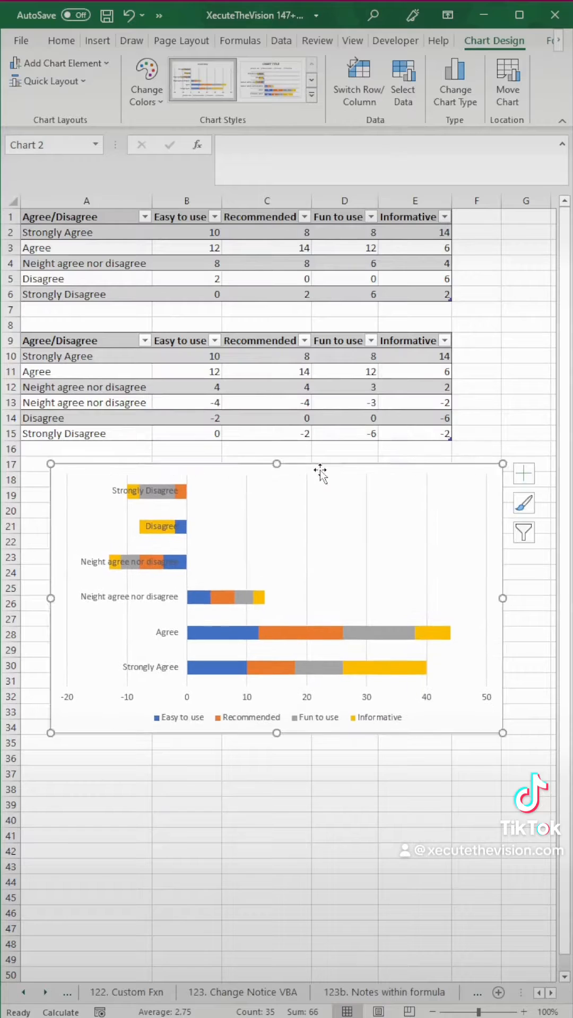
pyautogui.click(358, 80)
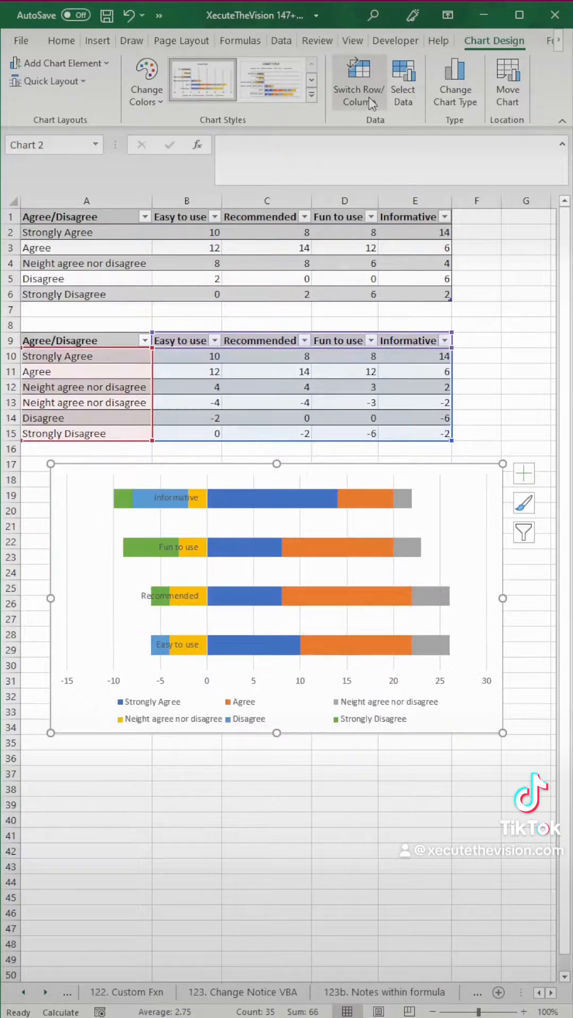
pyautogui.click(360, 652)
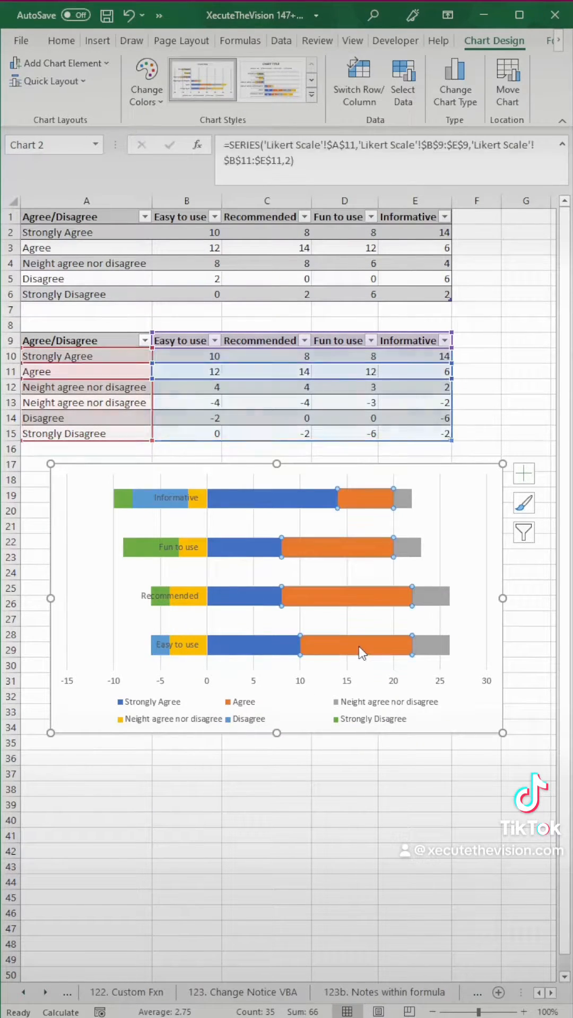
pyautogui.click(432, 597)
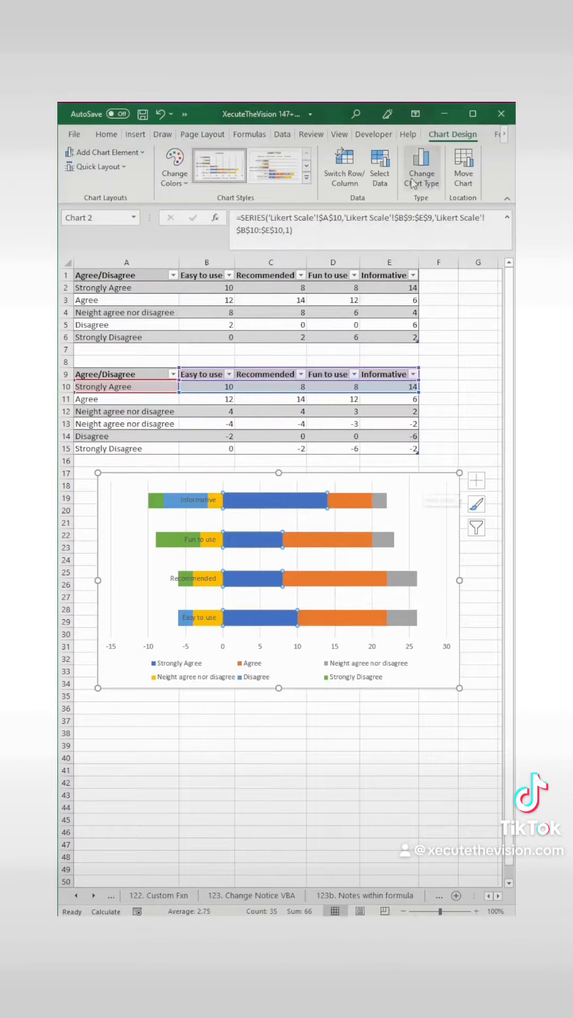
# - In Select Data, move the positive neutral series next to zero, before Agree and Strongly Agree
pyautogui.click(380, 164)
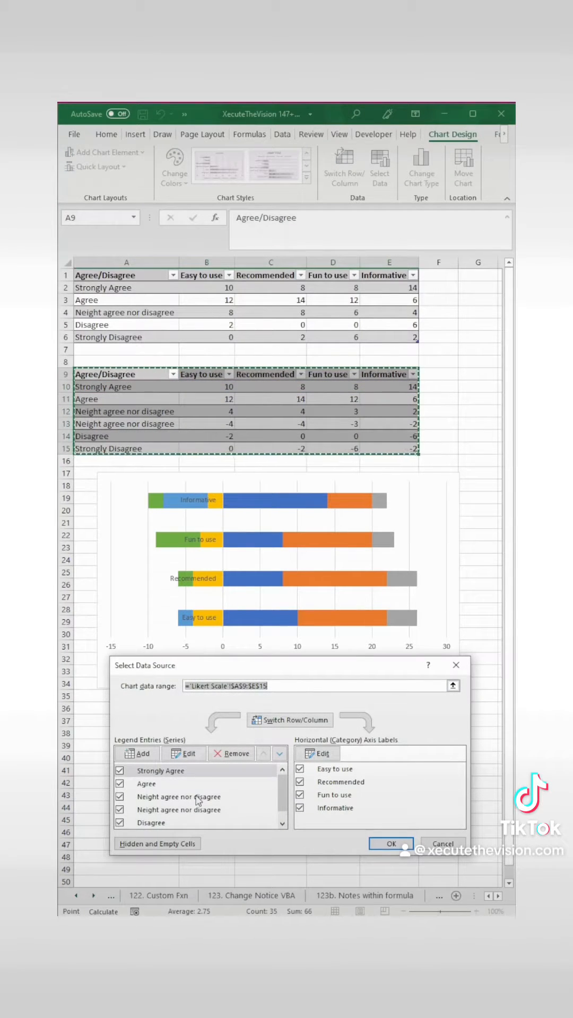
pyautogui.click(179, 797)
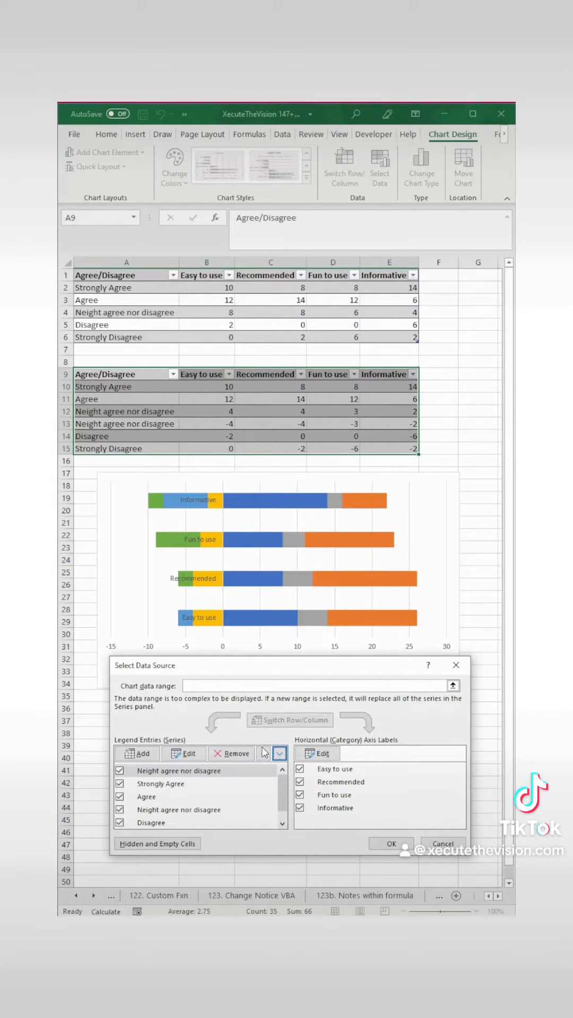
pyautogui.click(147, 796)
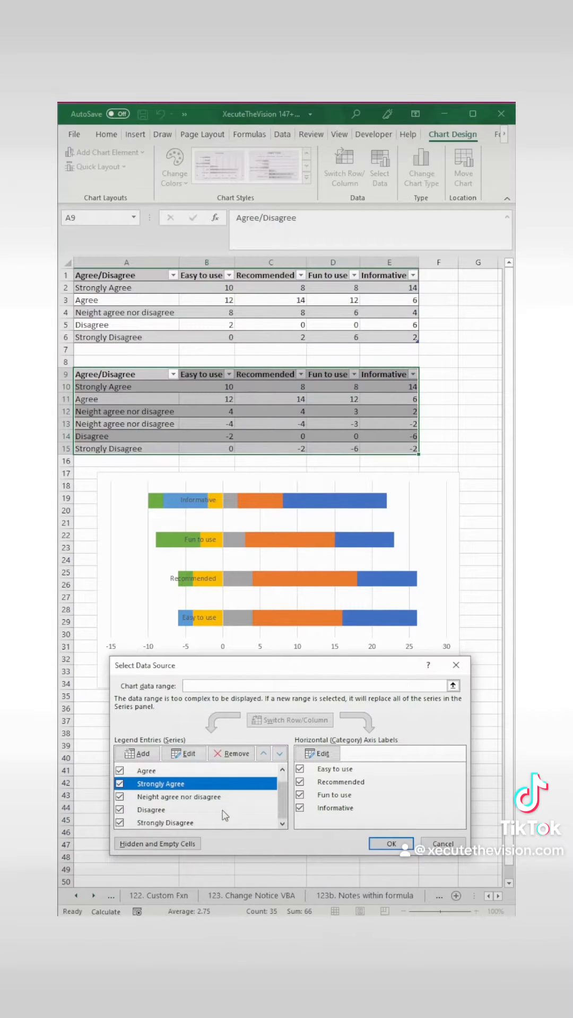
pyautogui.click(391, 843)
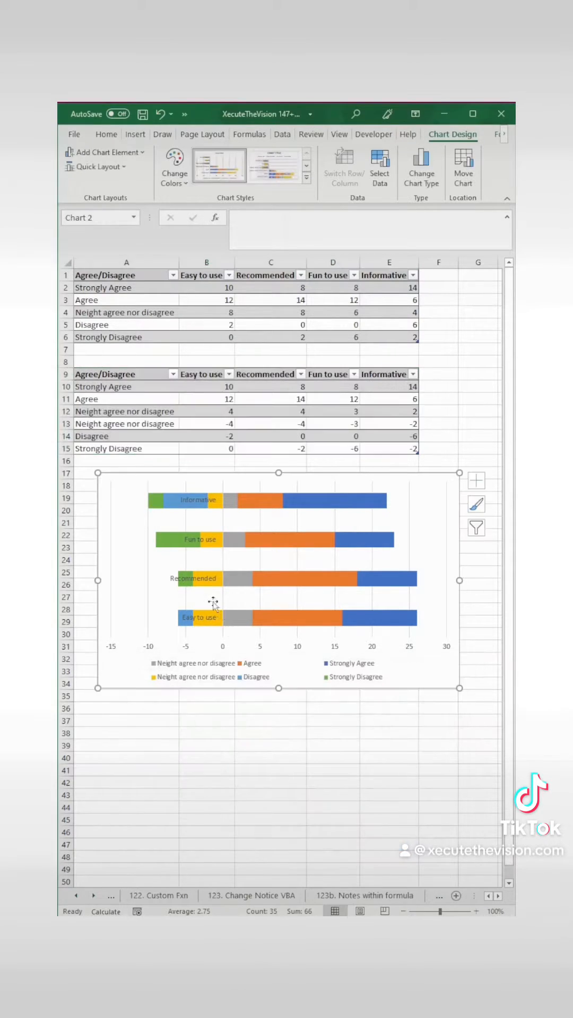
pyautogui.click(195, 500)
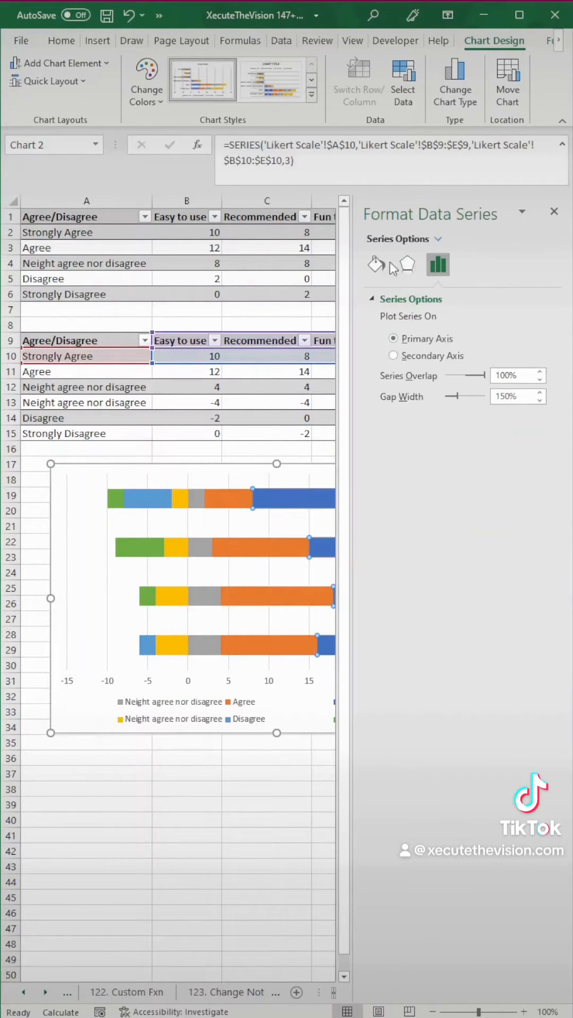
# - Fill Strongly Agree with dark green and Agree with light green
pyautogui.click(376, 264)
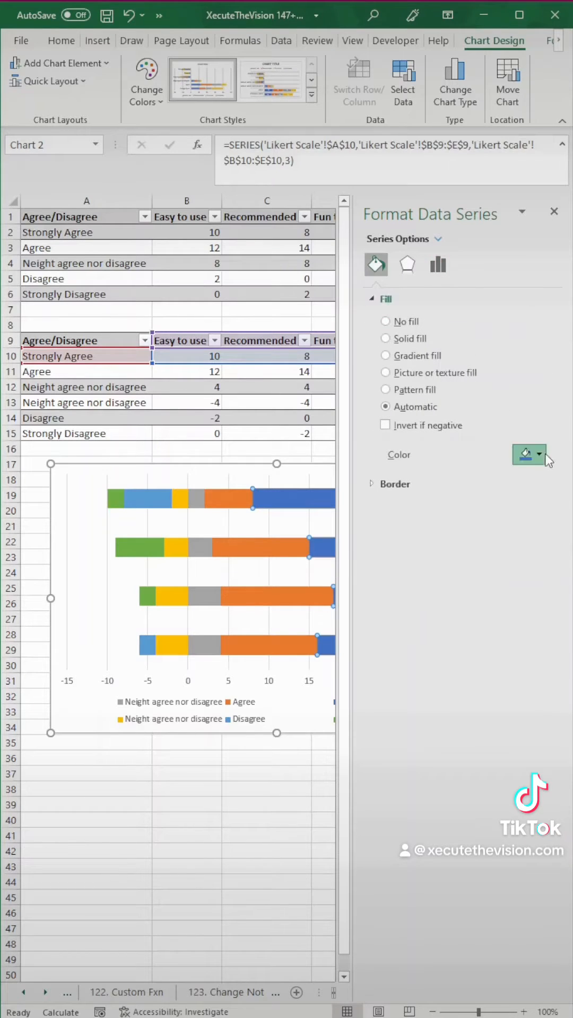
pyautogui.click(540, 453)
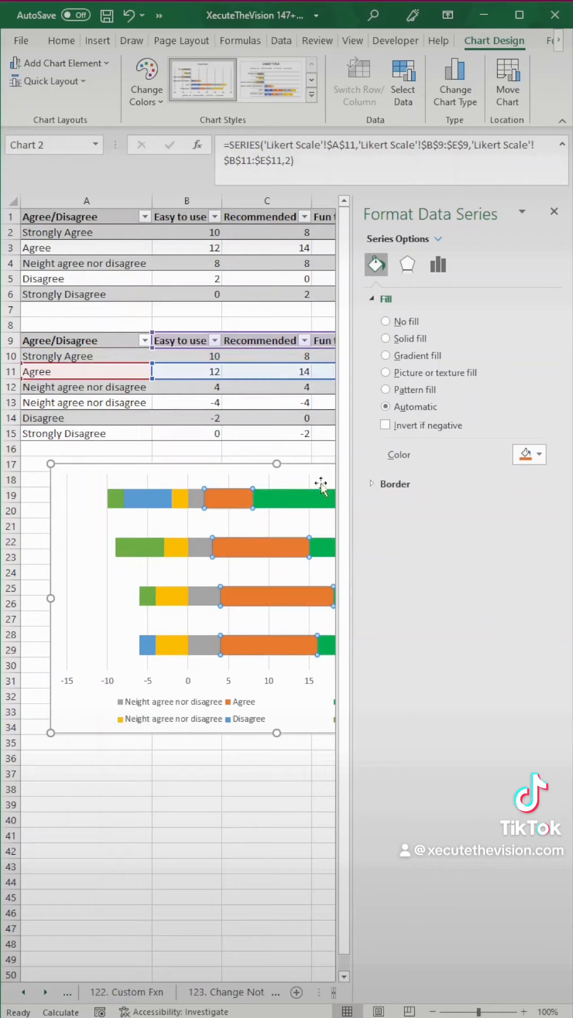
pyautogui.click(537, 455)
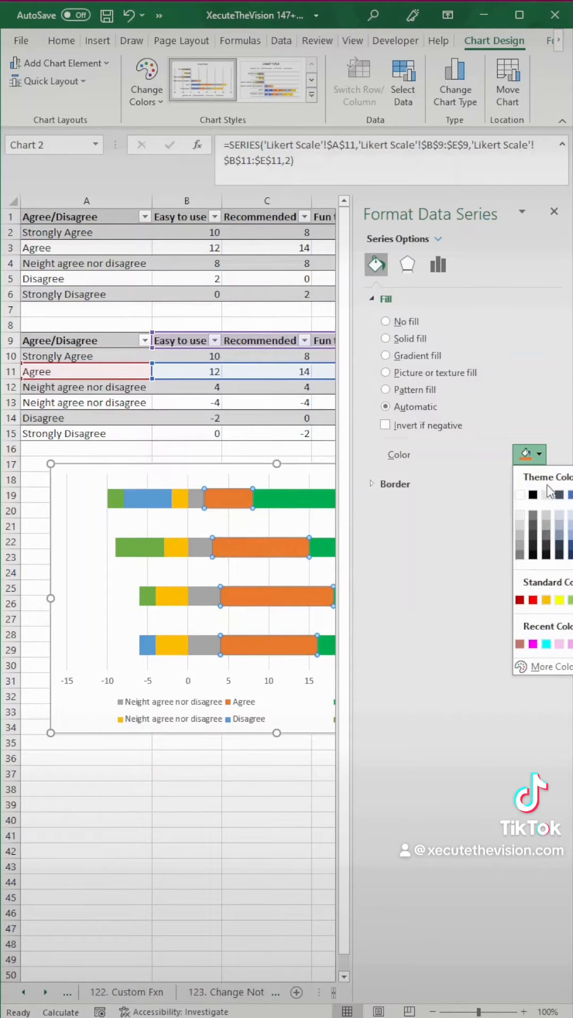
pyautogui.click(385, 339)
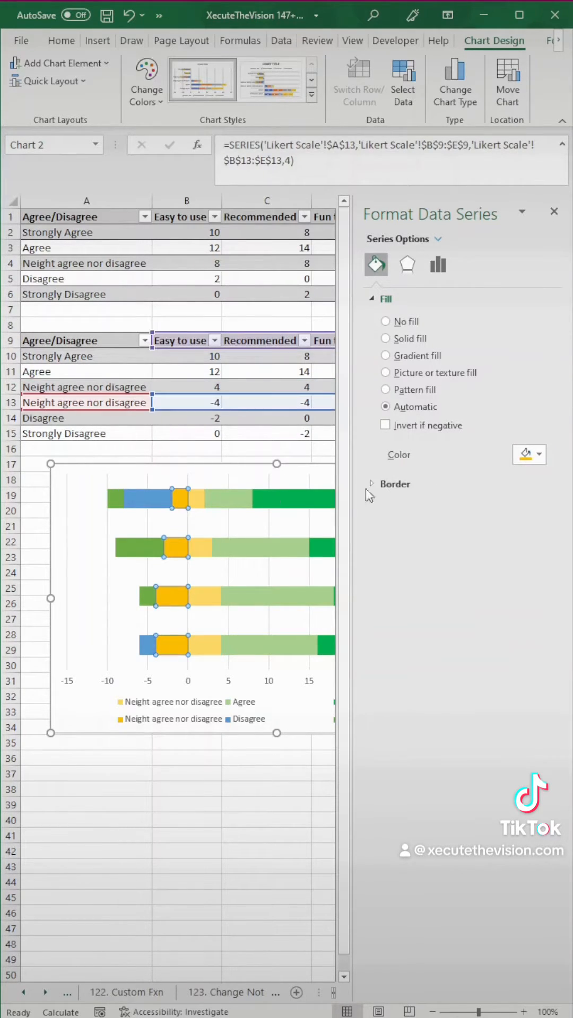
# - Fill Disagree with muted red and Strongly Disagree with red
pyautogui.click(537, 454)
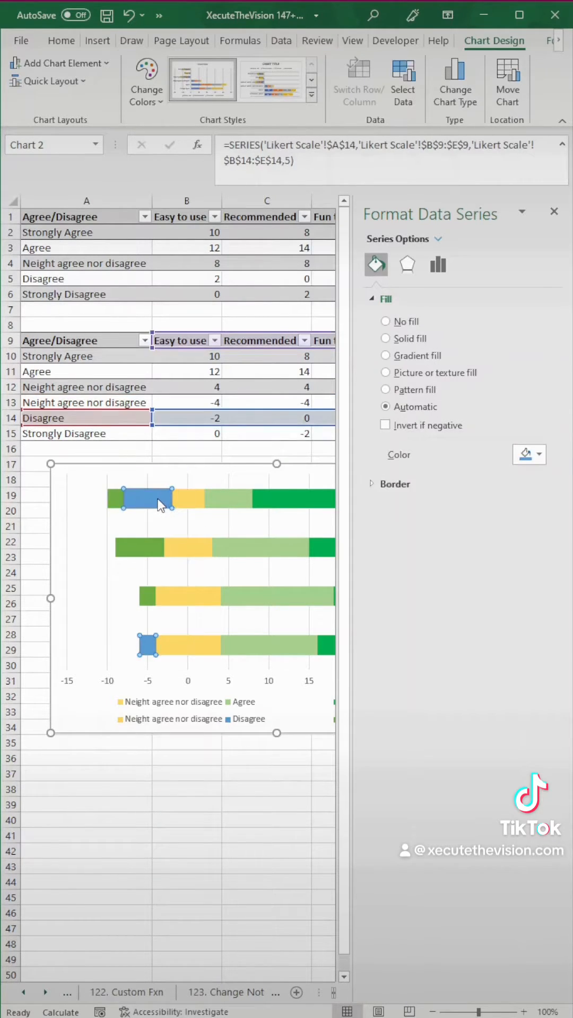
pyautogui.click(538, 454)
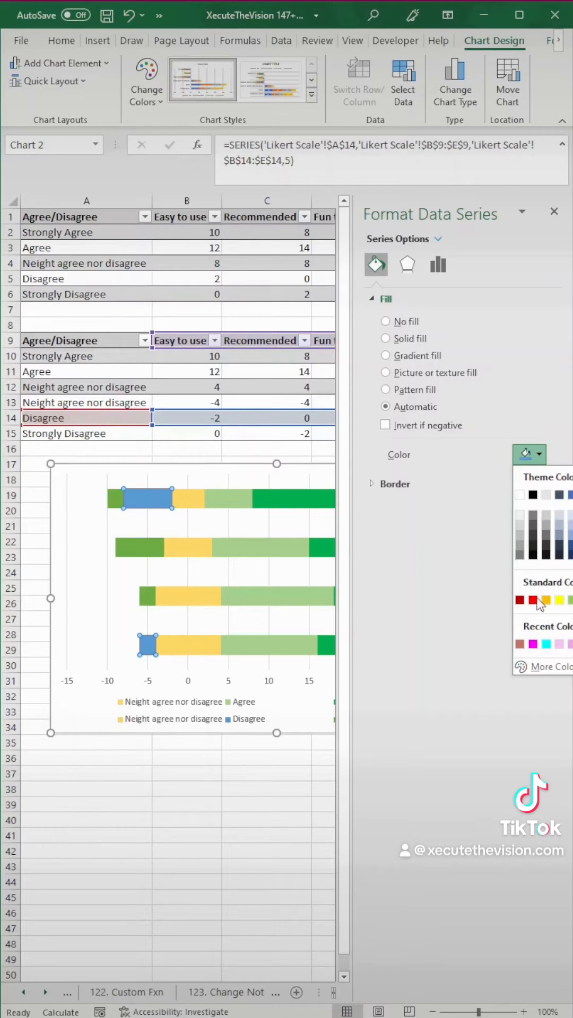
pyautogui.click(529, 600)
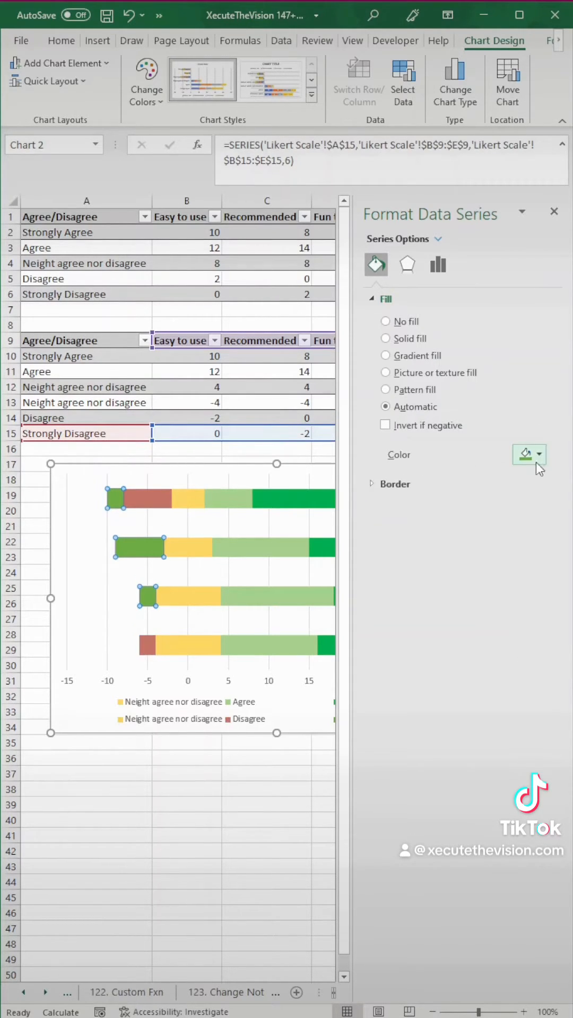
pyautogui.click(385, 339)
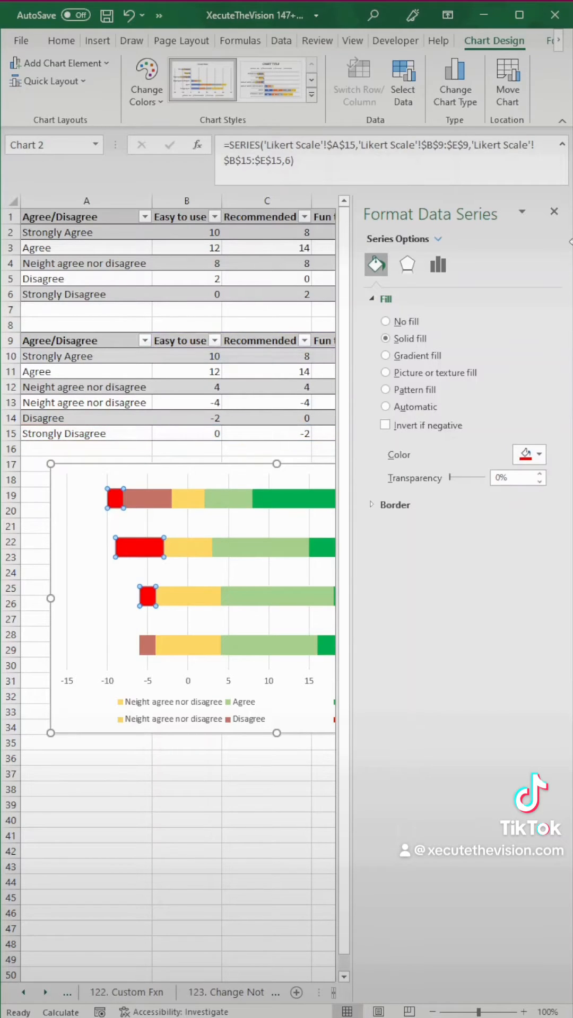
pyautogui.click(147, 642)
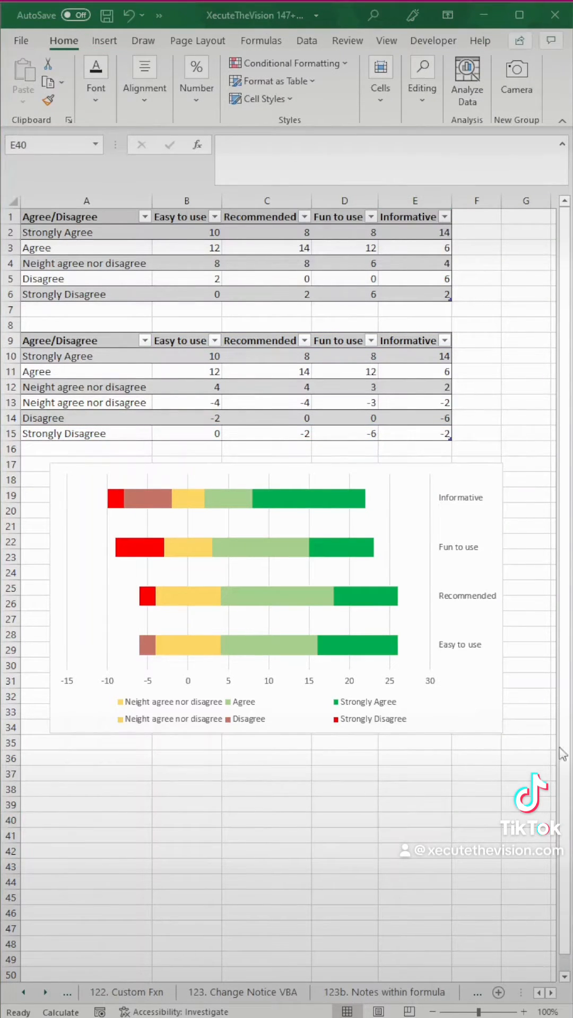
# - Lower the series Gap Width so the question bars become thicker
pyautogui.click(267, 605)
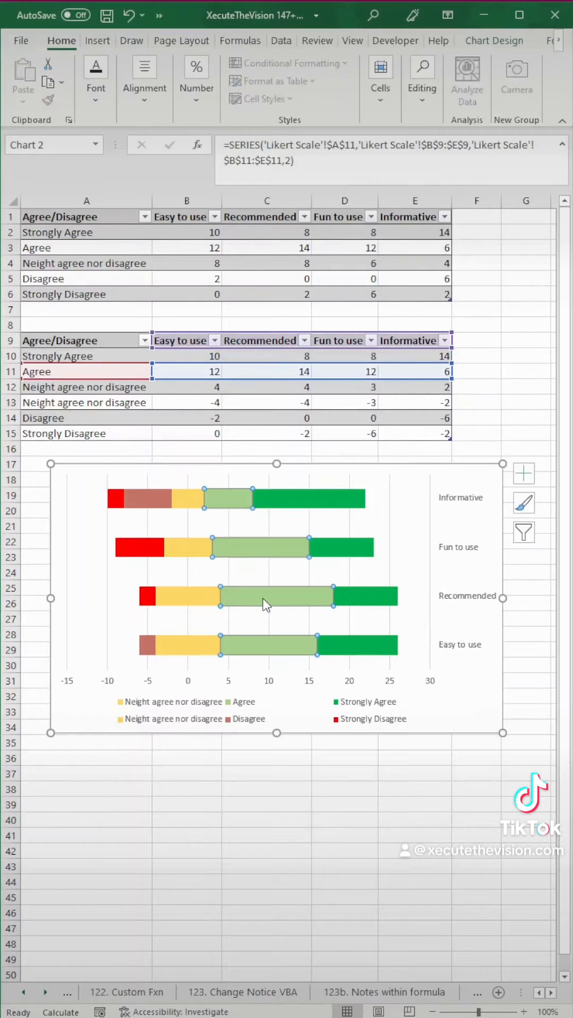
pyautogui.moveTo(318, 778)
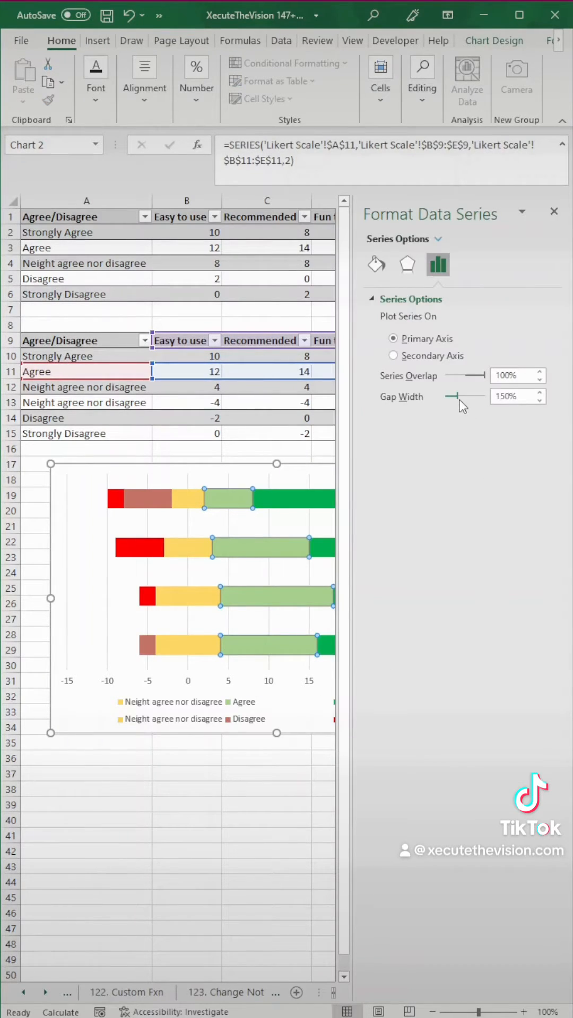
pyautogui.moveTo(454, 396); pyautogui.dragTo(446, 397)
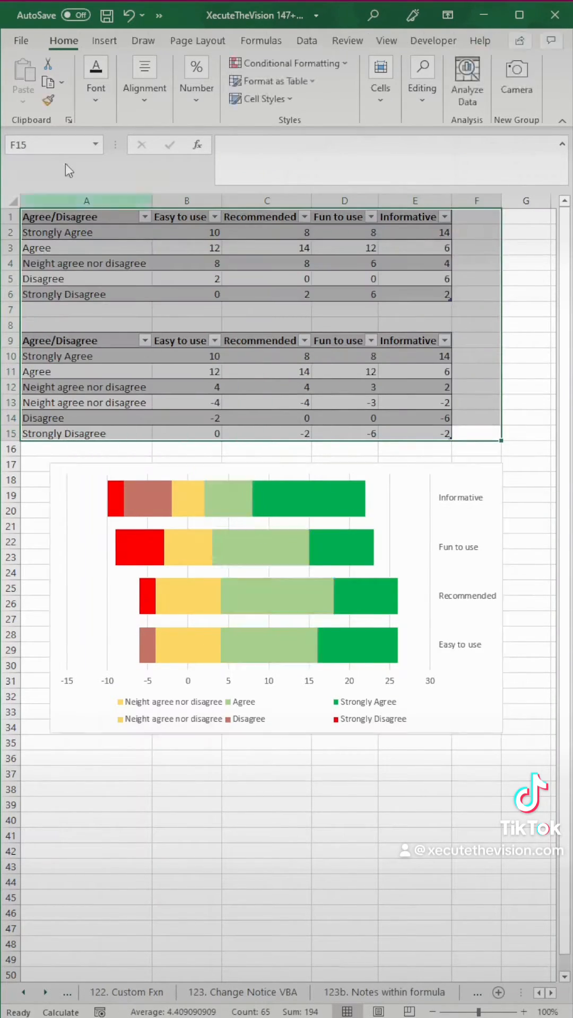
# - Set the font colour of the source tables (A1:F15) to white
pyautogui.click(211, 168)
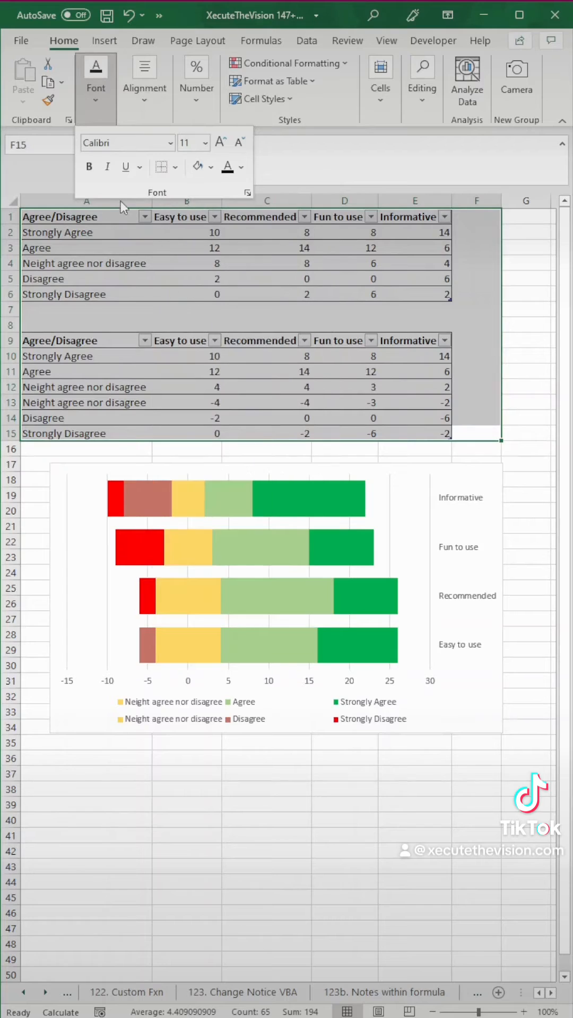
pyautogui.click(241, 167)
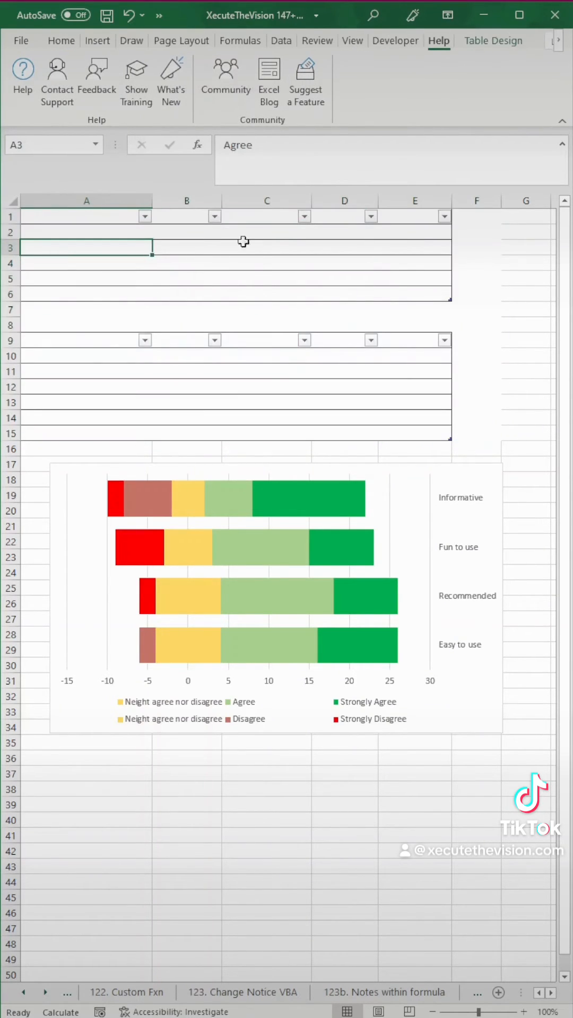
pyautogui.click(492, 40)
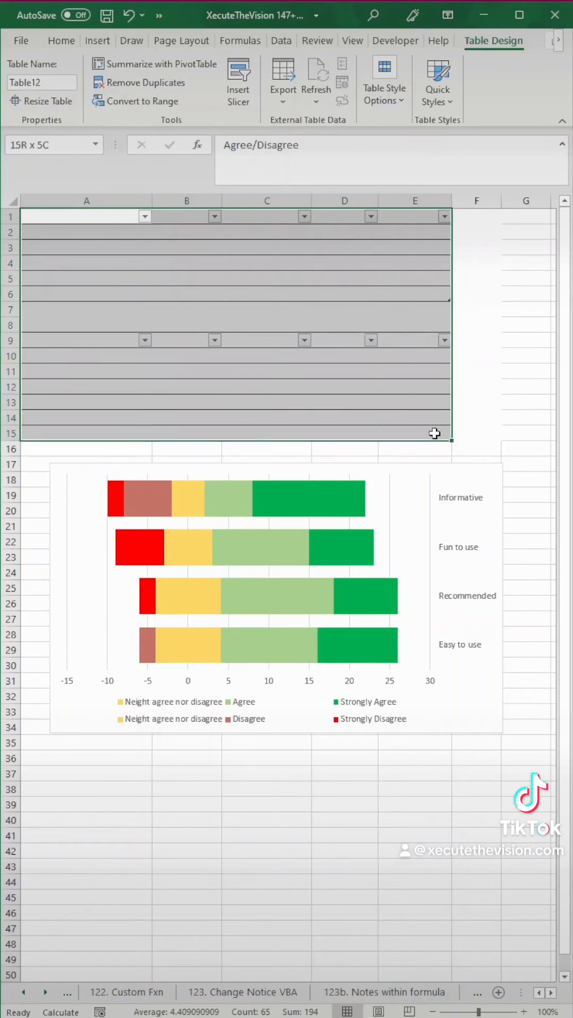
pyautogui.click(86, 216)
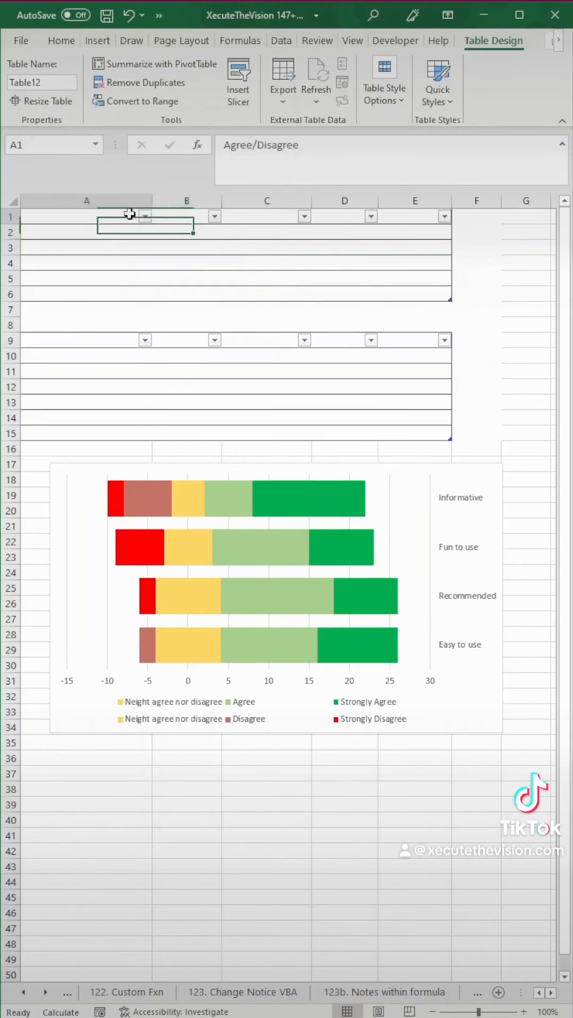